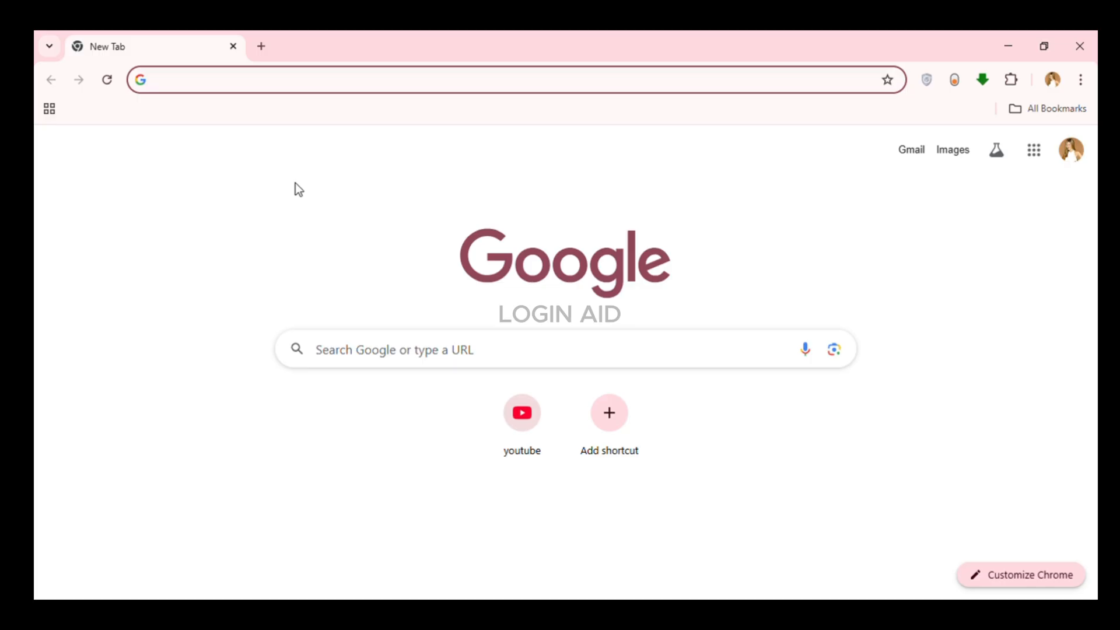
mouse_move(685, 287)
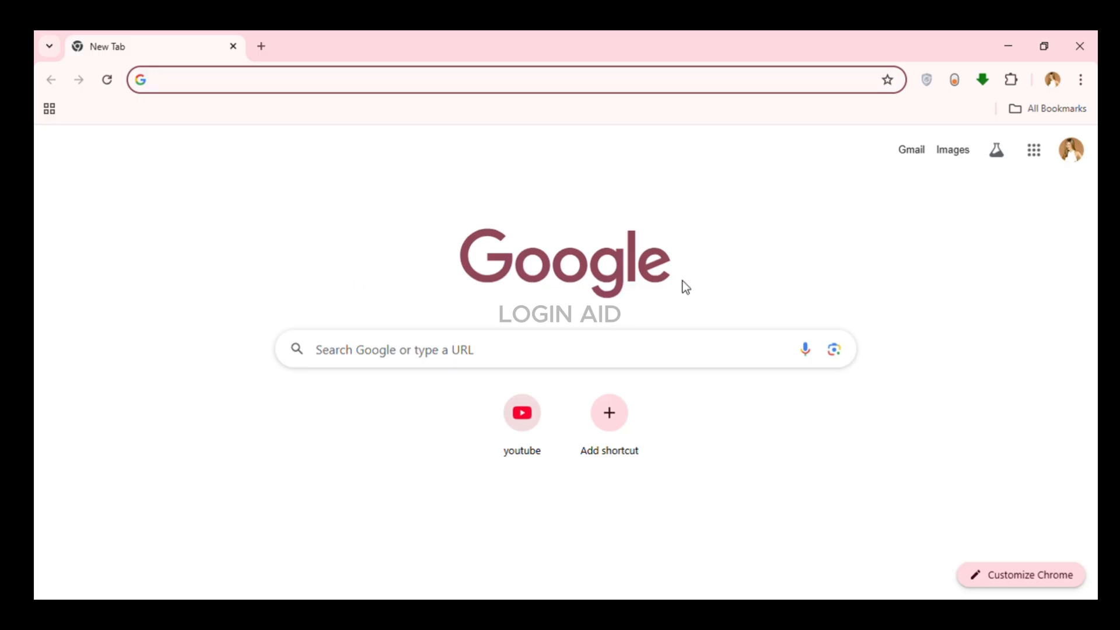
- Go to business.palmpay.com to reach the PalmPay Business login page
left_click(500, 79)
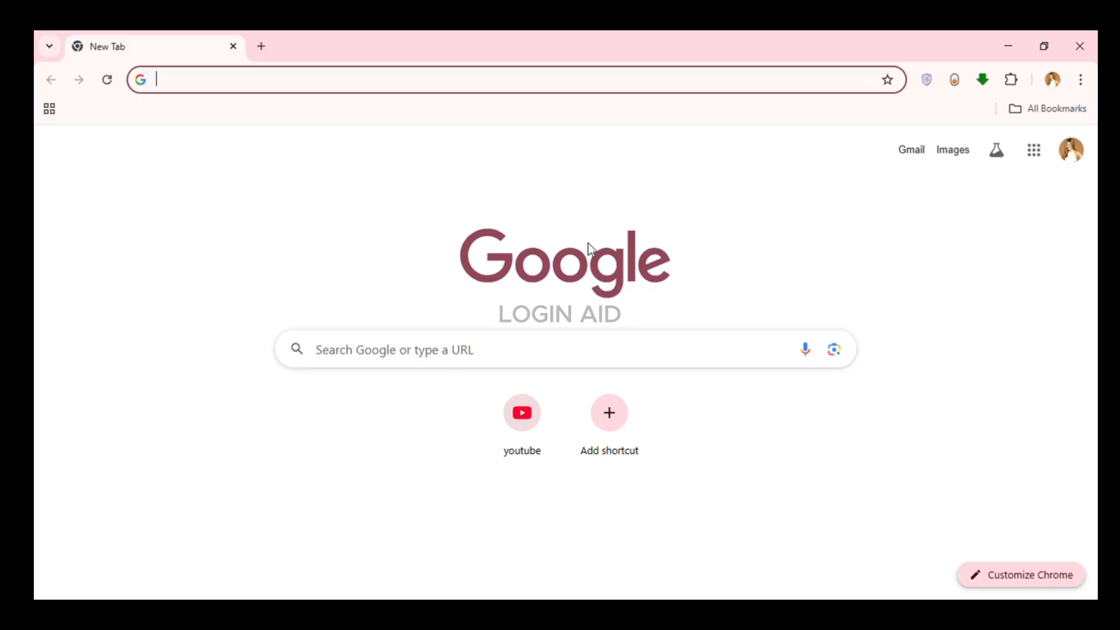
left_click(500, 78)
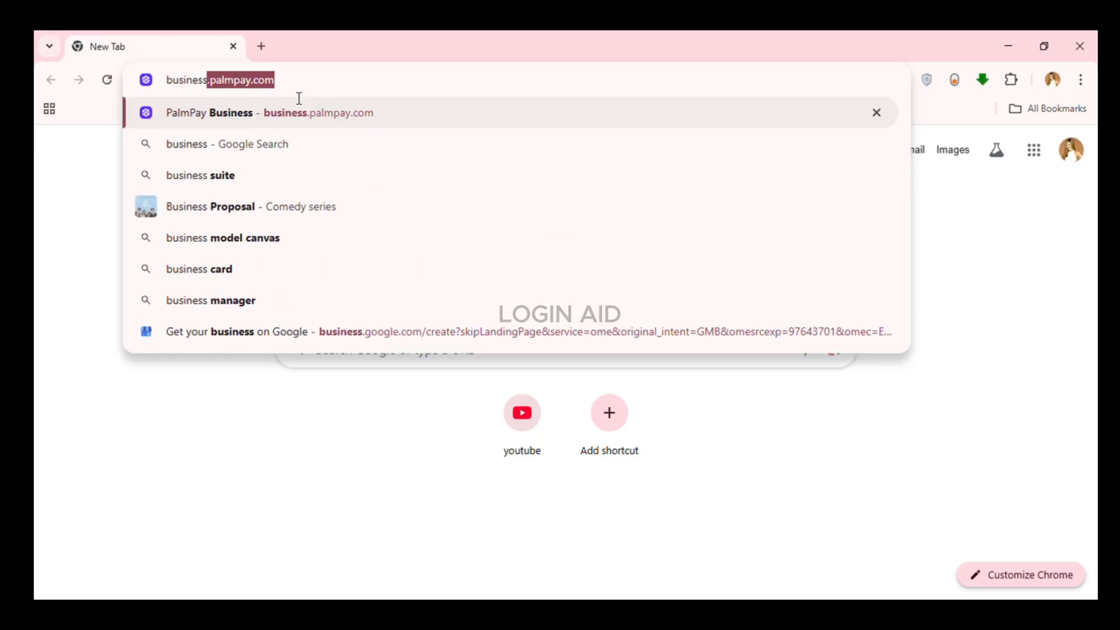
type(".palmpay.com")
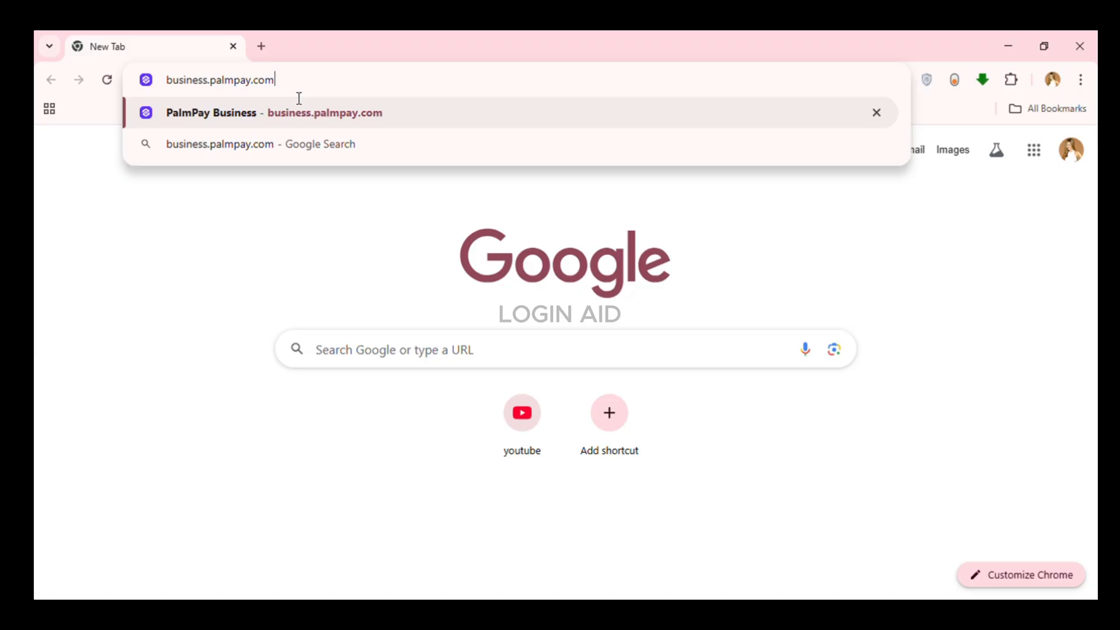
left_click(273, 113)
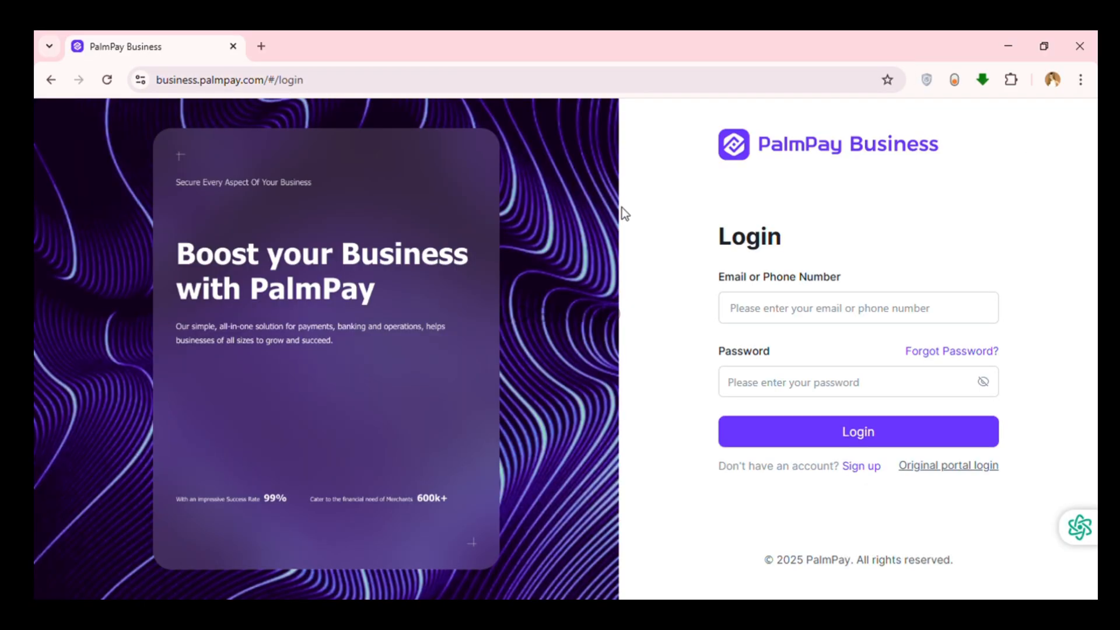
mouse_move(926, 170)
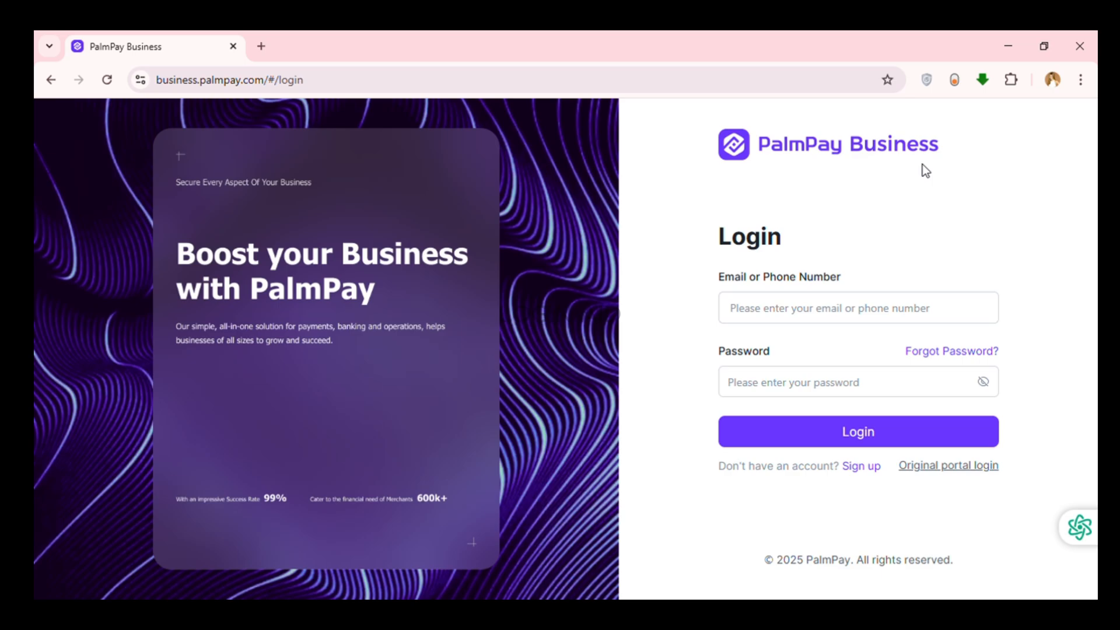
mouse_move(710, 257)
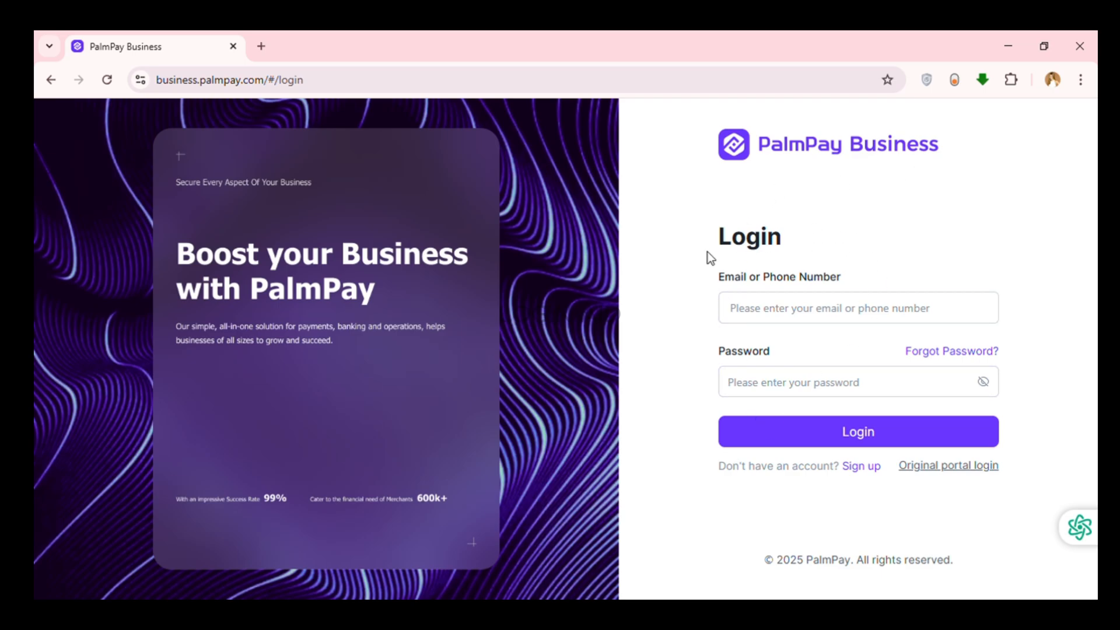
mouse_move(692, 318)
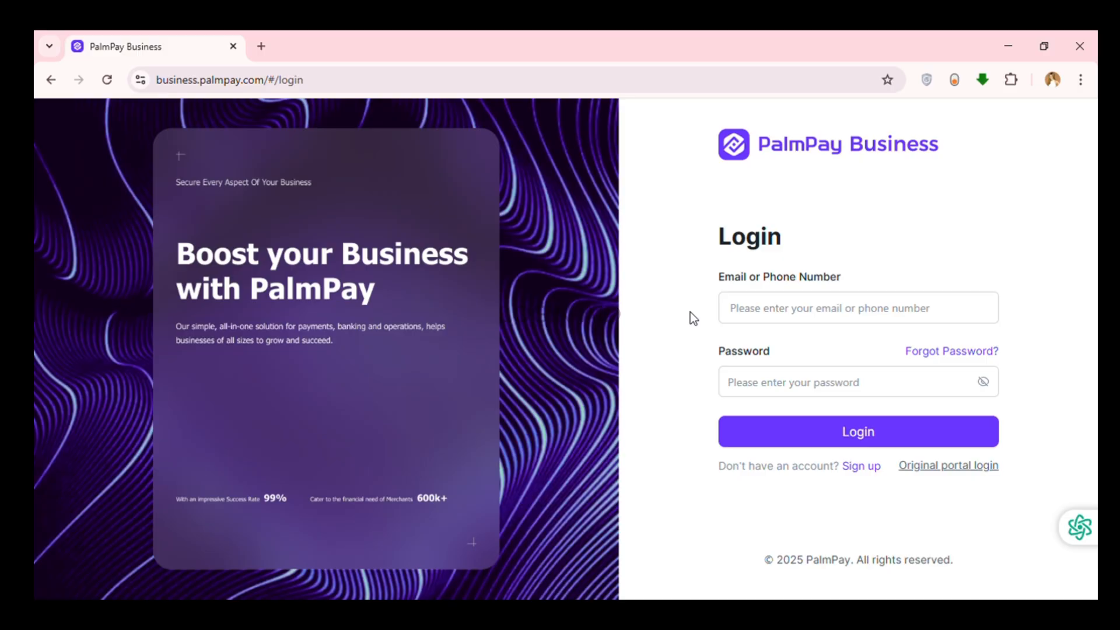
mouse_move(860, 466)
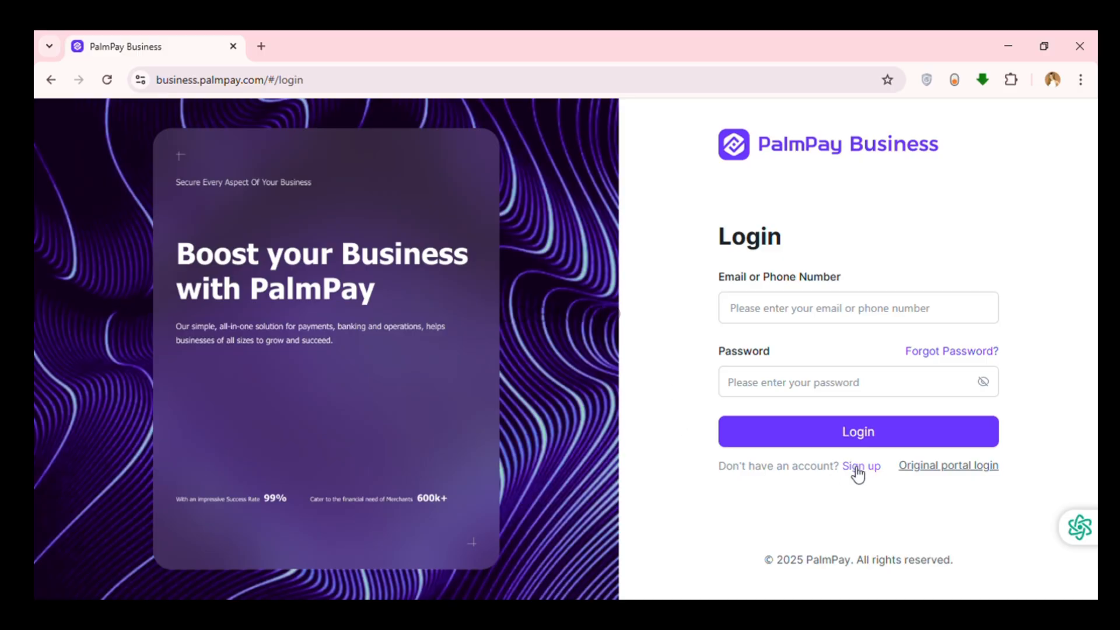
mouse_move(862, 472)
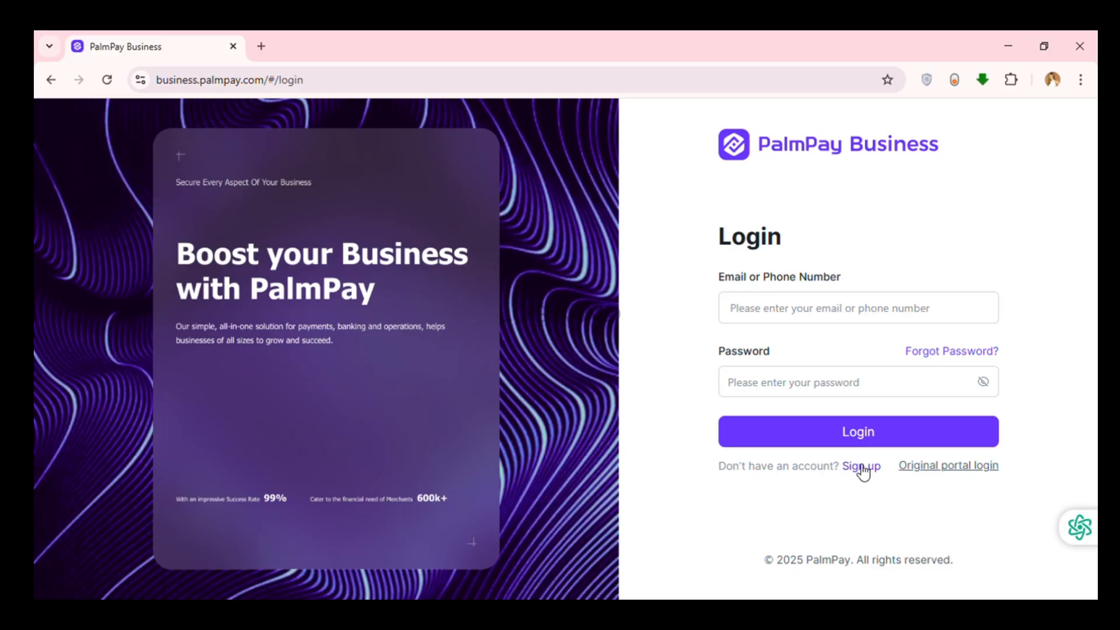
left_click(861, 465)
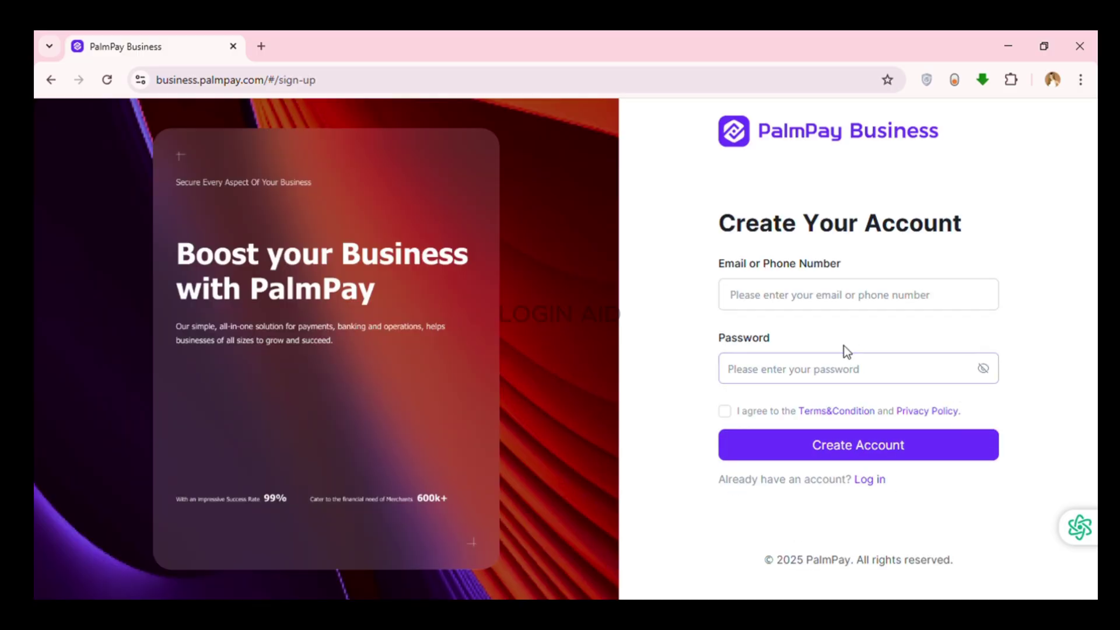
mouse_move(979, 503)
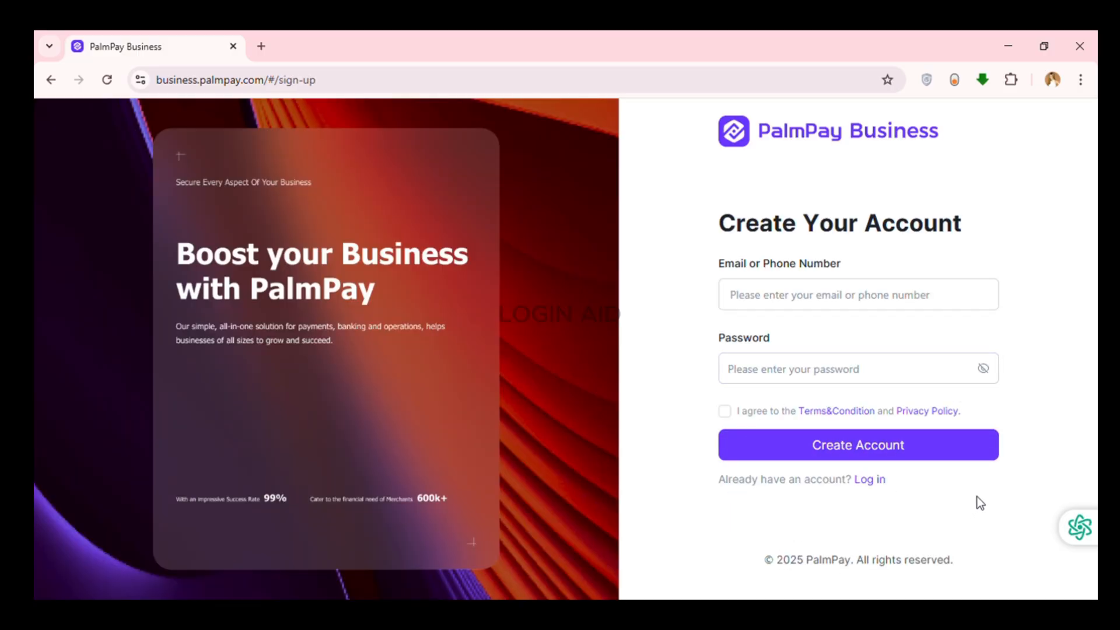
mouse_move(842, 323)
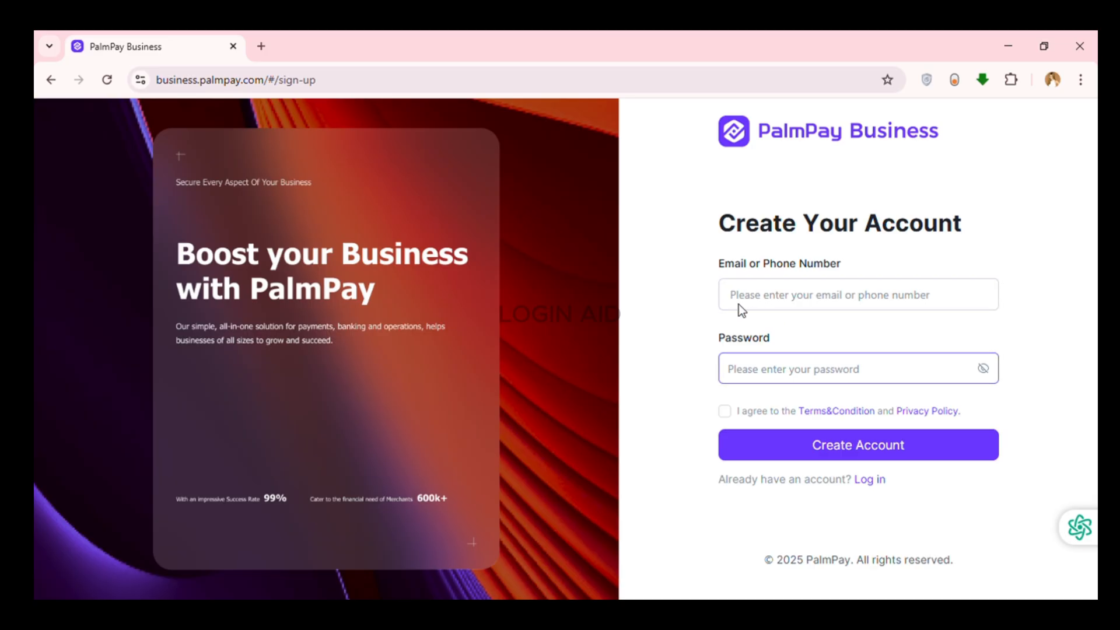
left_click(857, 294)
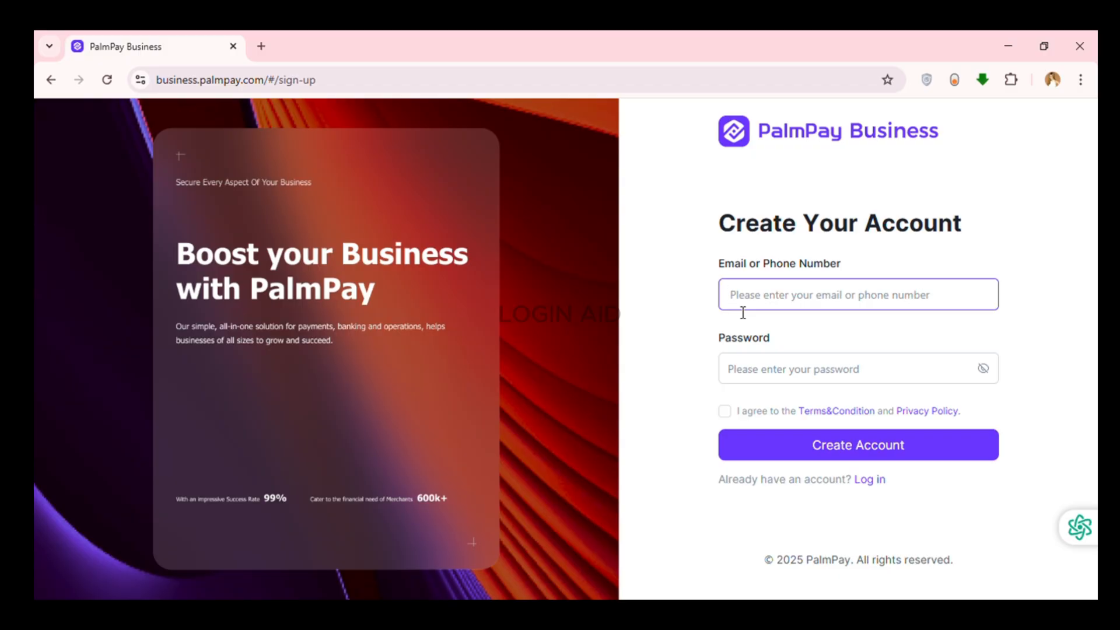
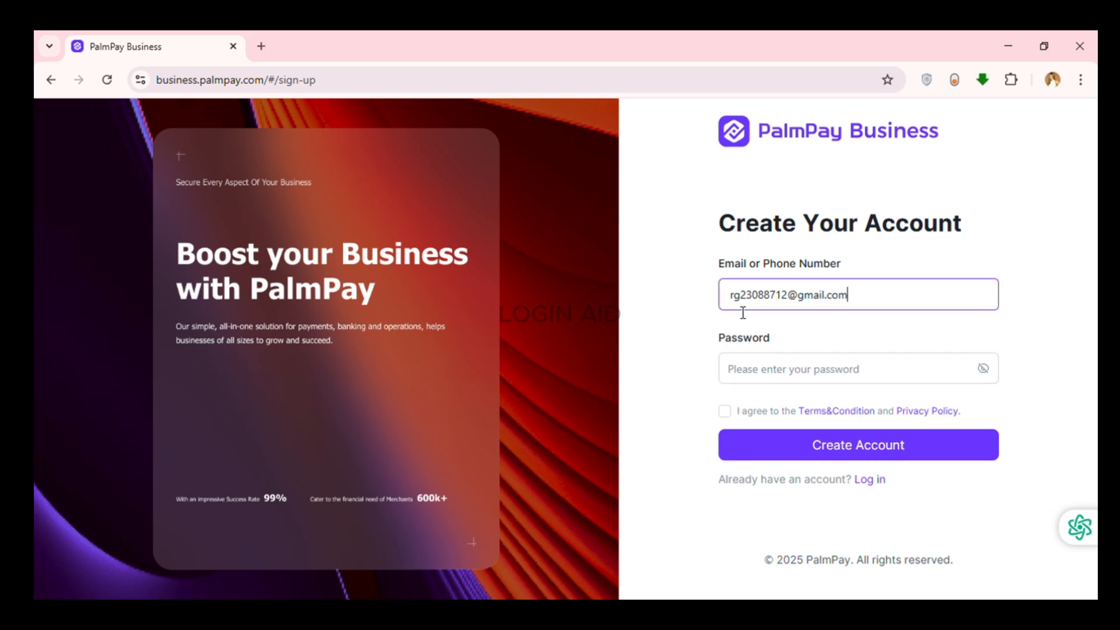
mouse_move(865, 308)
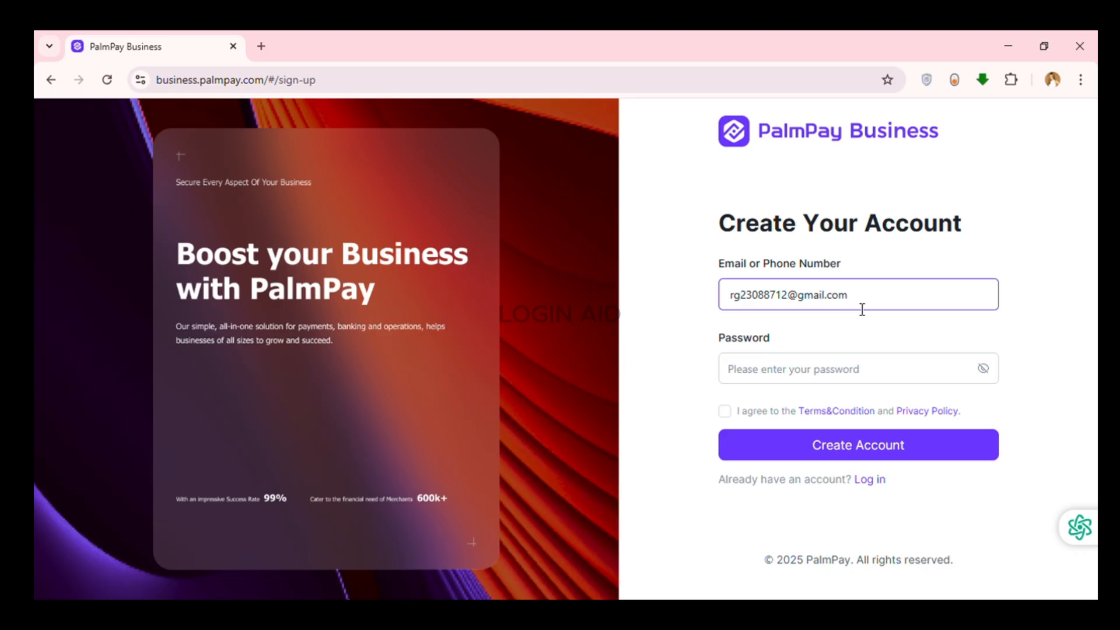
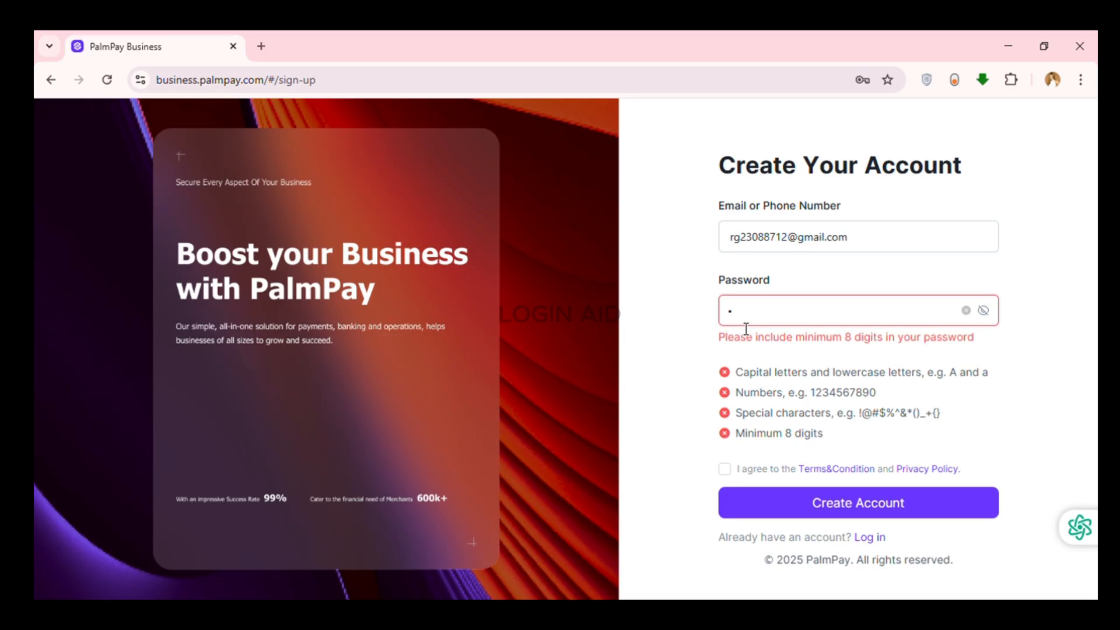
mouse_move(768, 324)
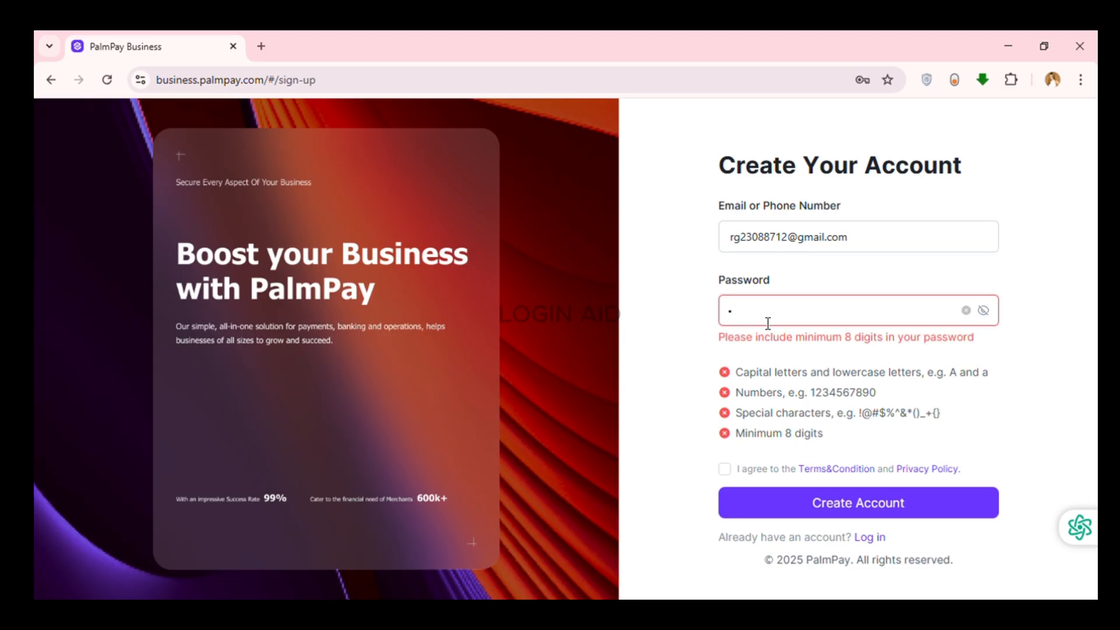
type("a")
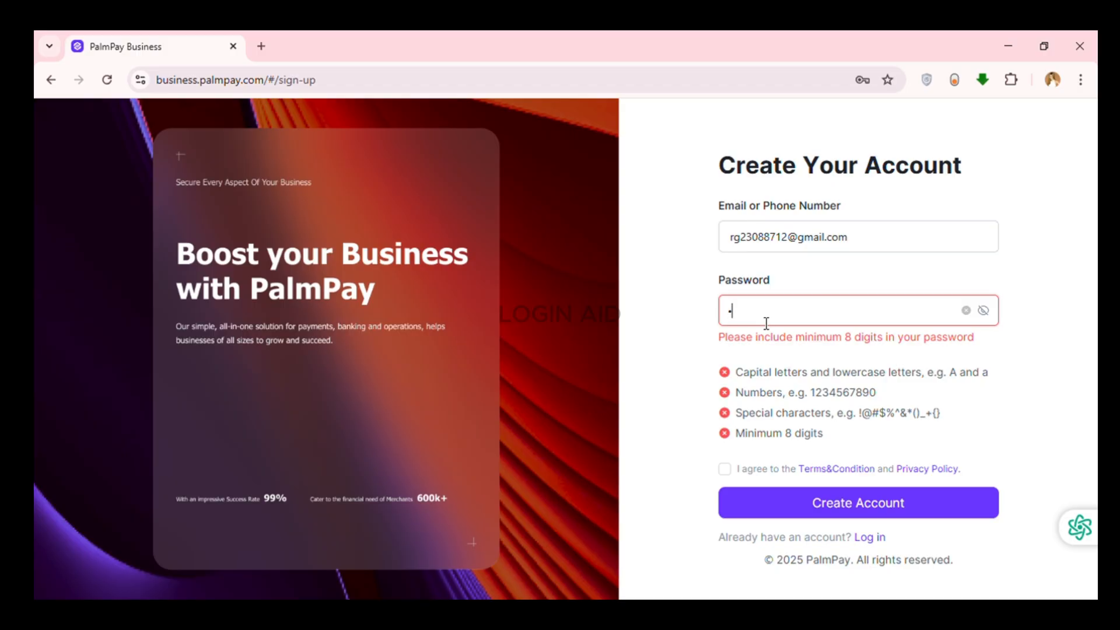
type("a")
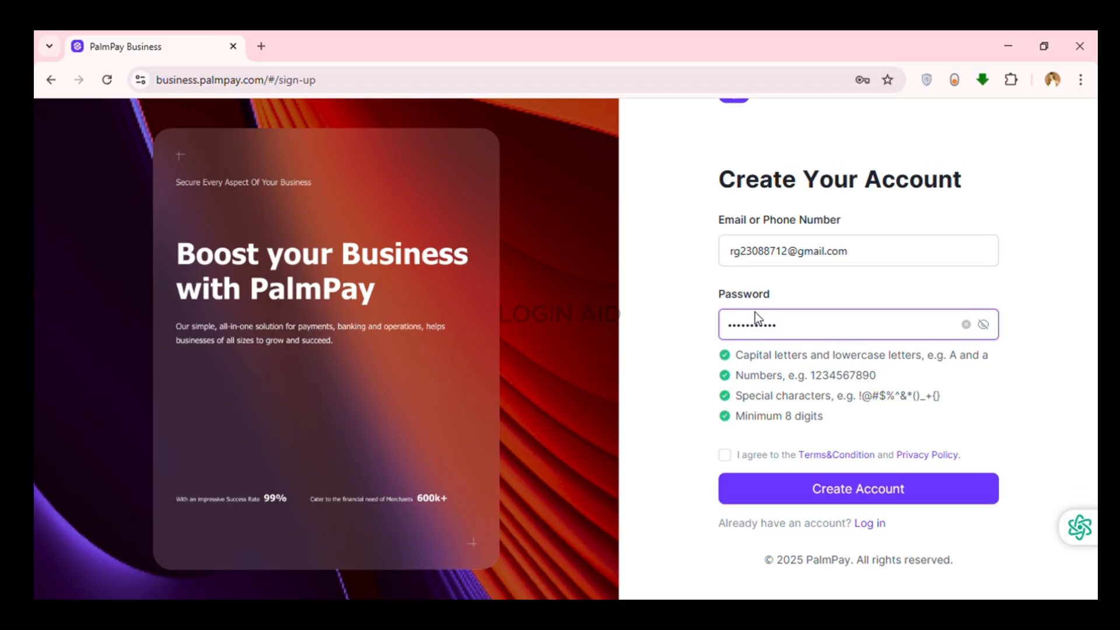
left_click(724, 455)
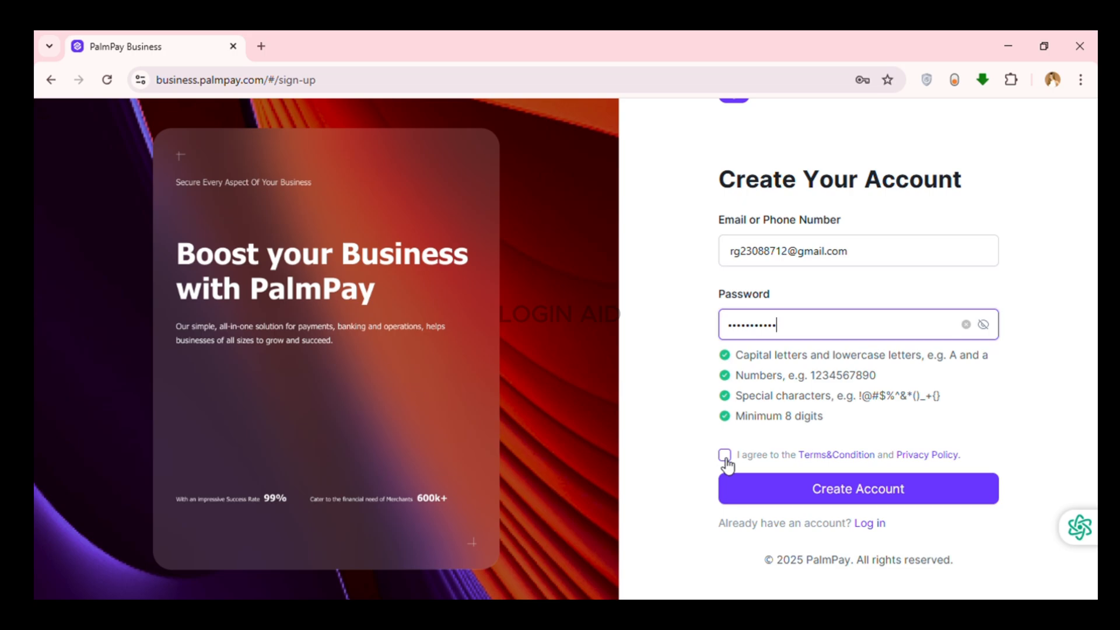
left_click(724, 455)
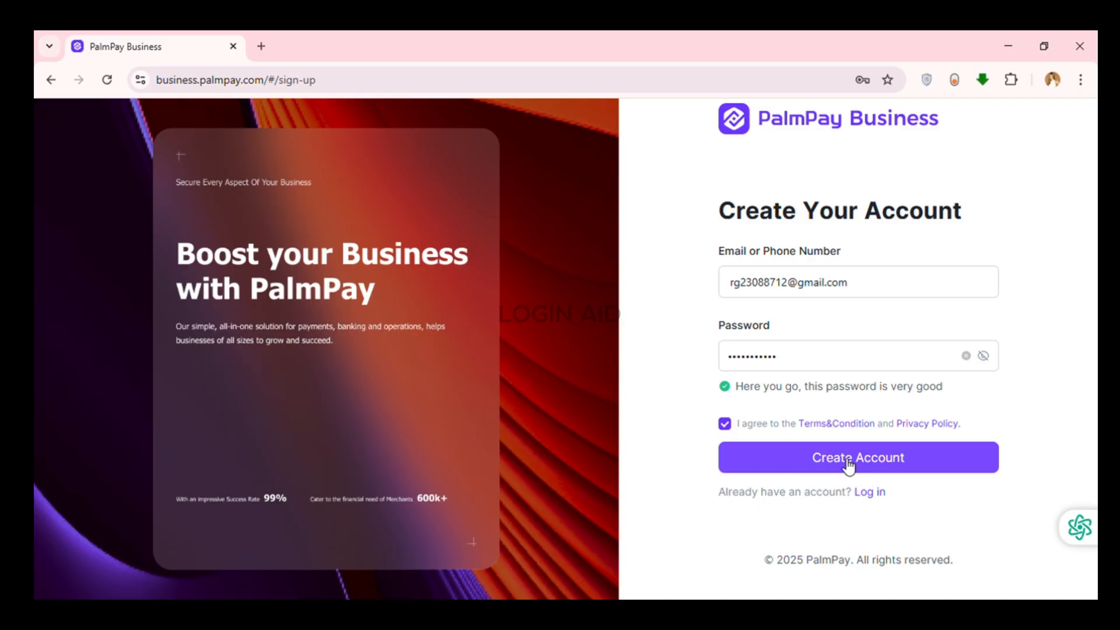
mouse_move(876, 466)
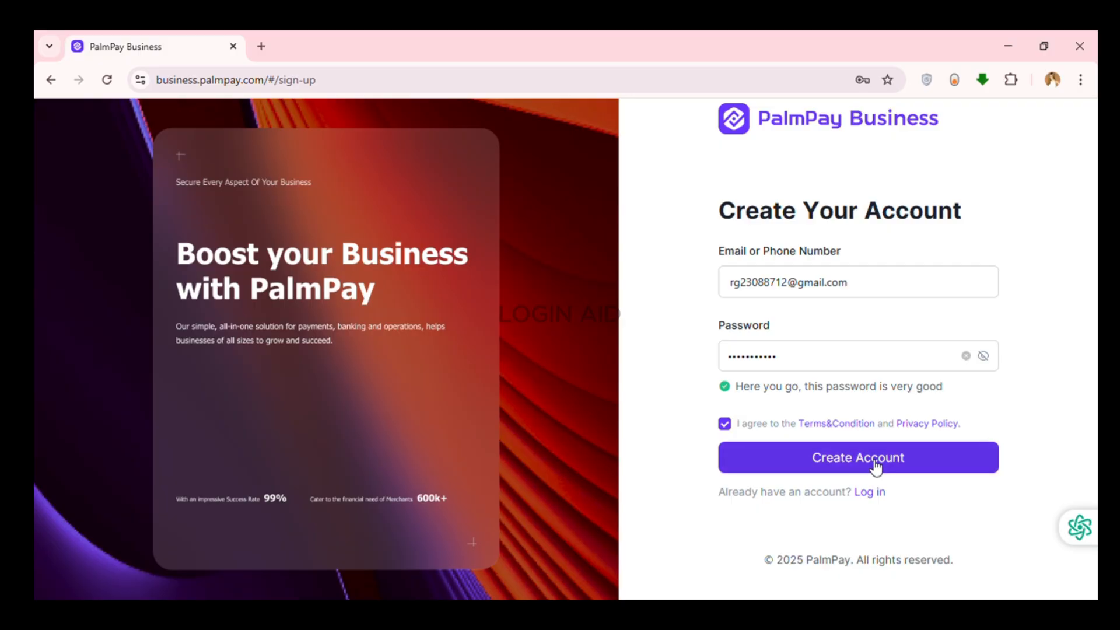
left_click(857, 457)
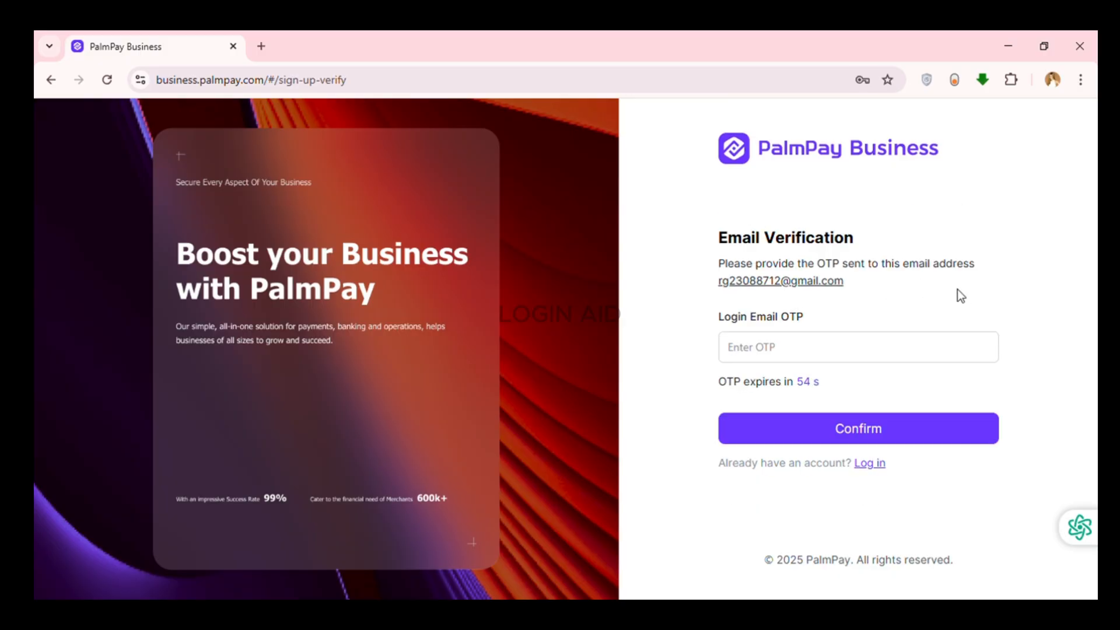
mouse_move(606, 299)
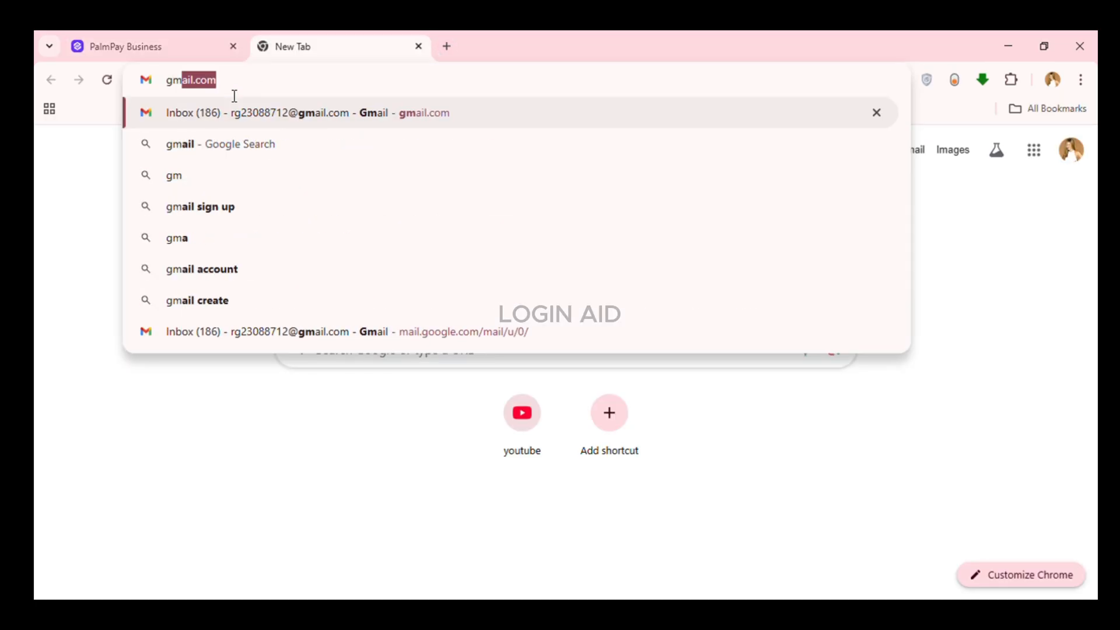
- Load the Gmail inbox at gmail.com in a second tab
type("gmail.com")
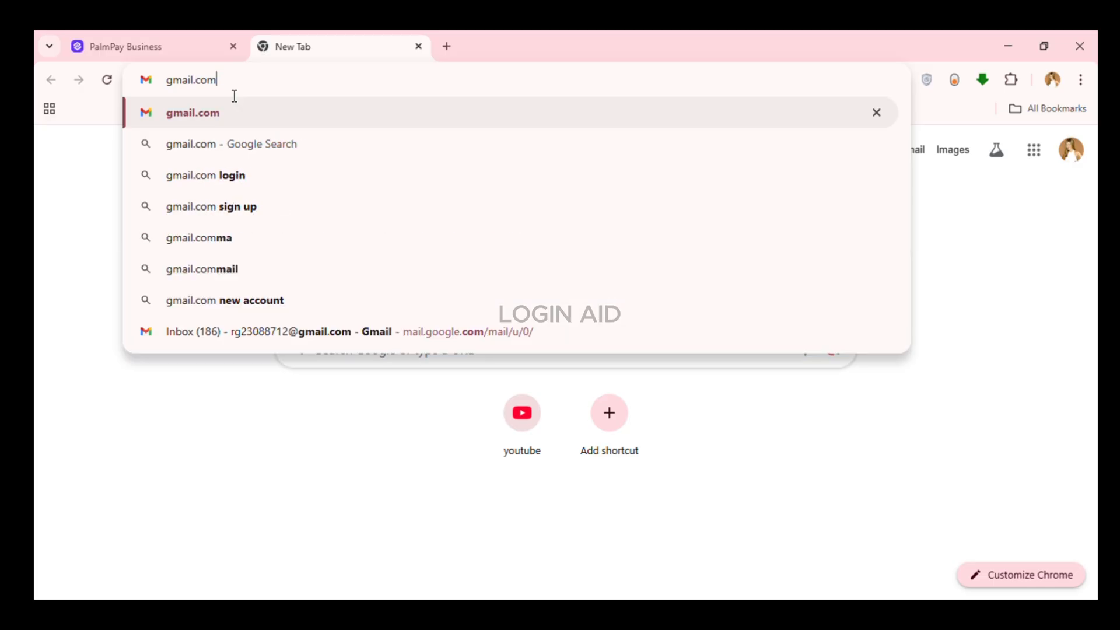
left_click(285, 332)
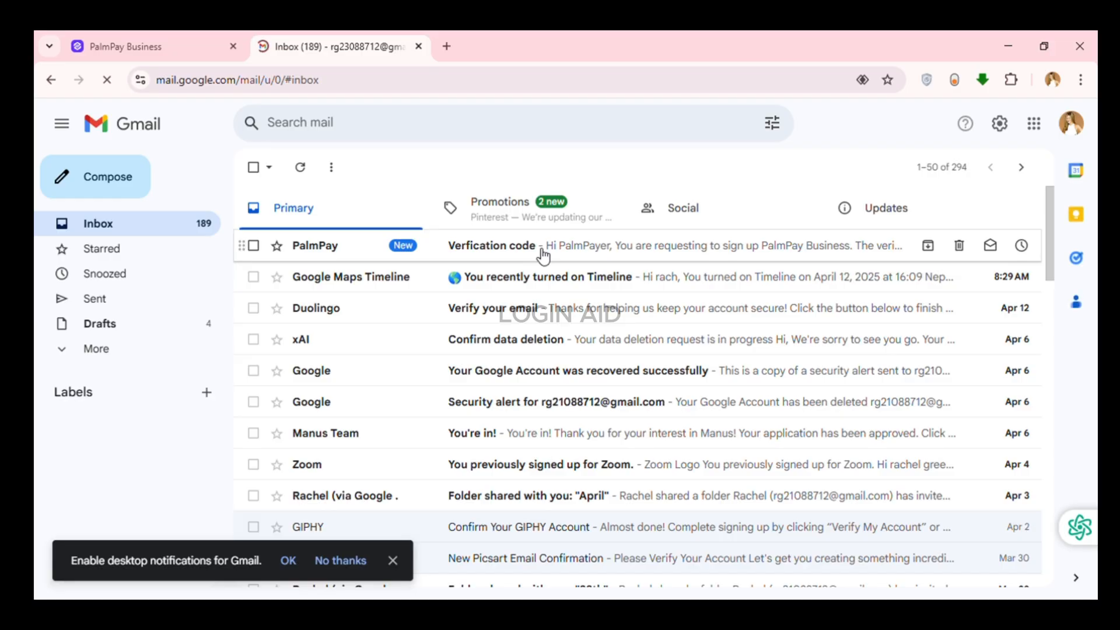
left_click(491, 245)
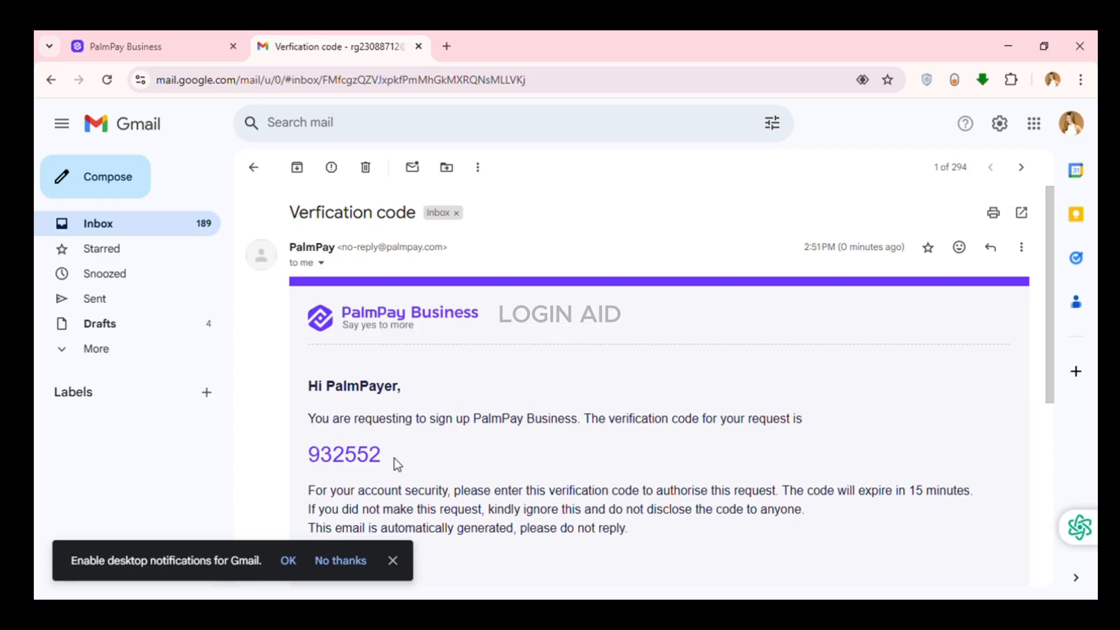
double_click(343, 454)
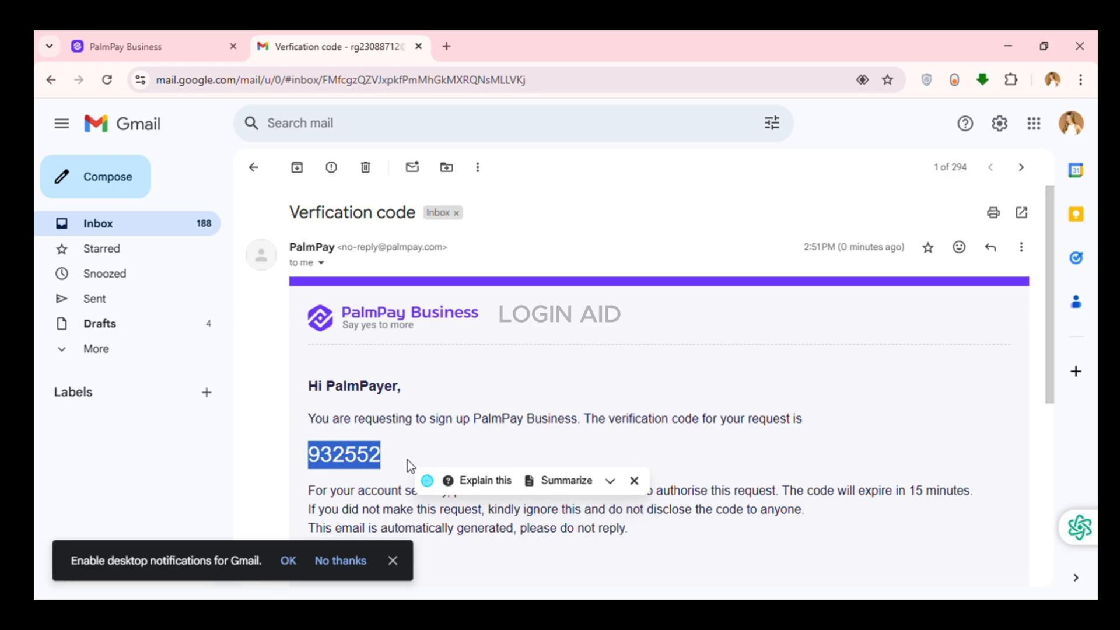
left_click(136, 46)
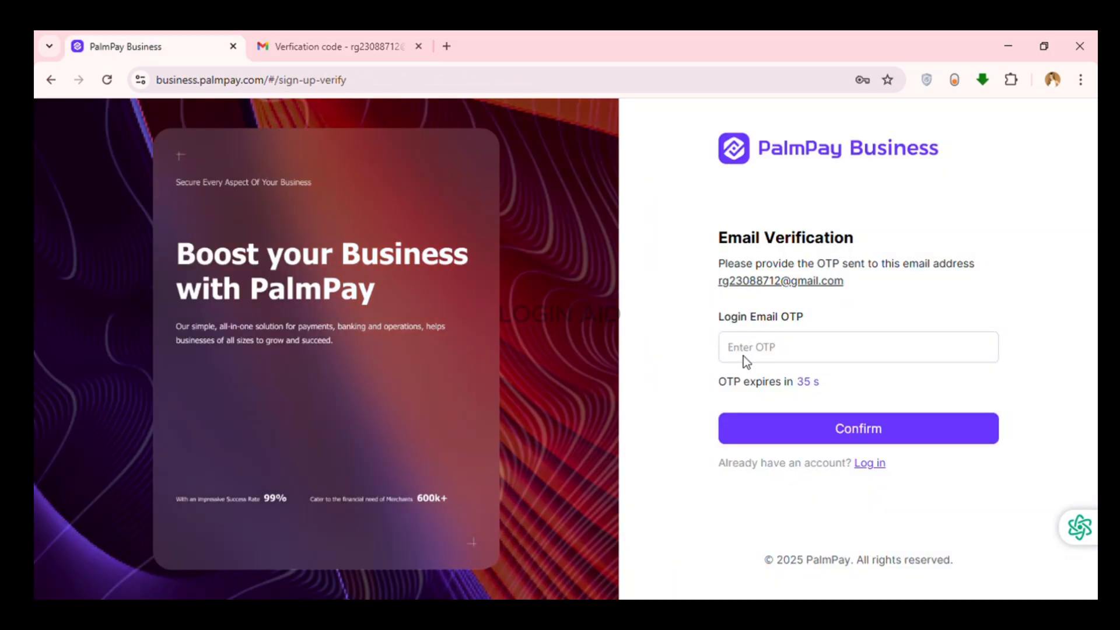
left_click(857, 347)
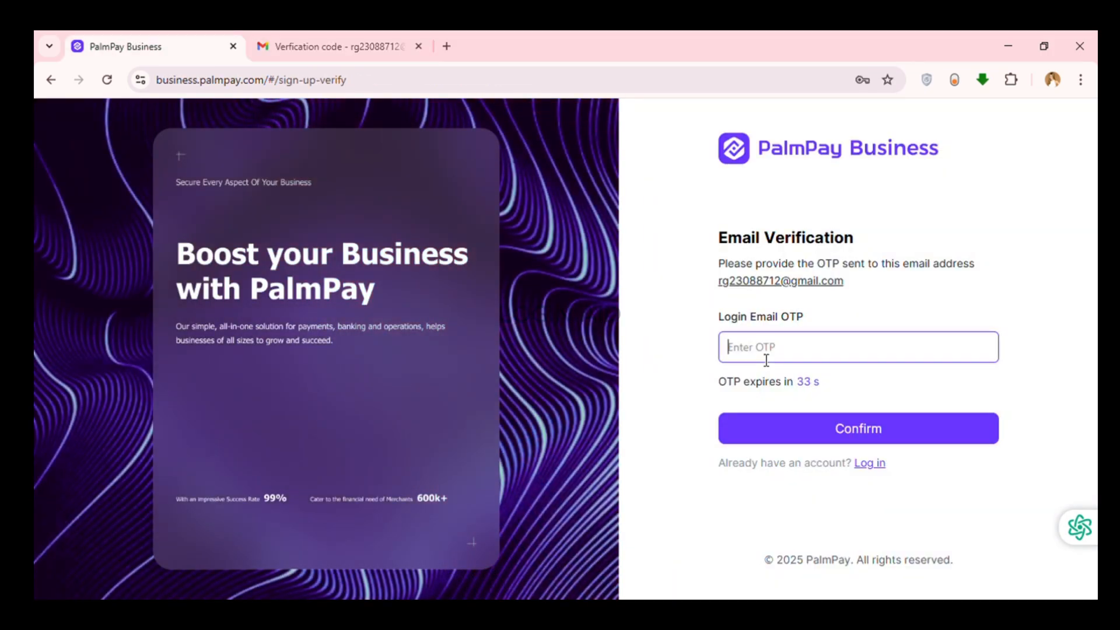
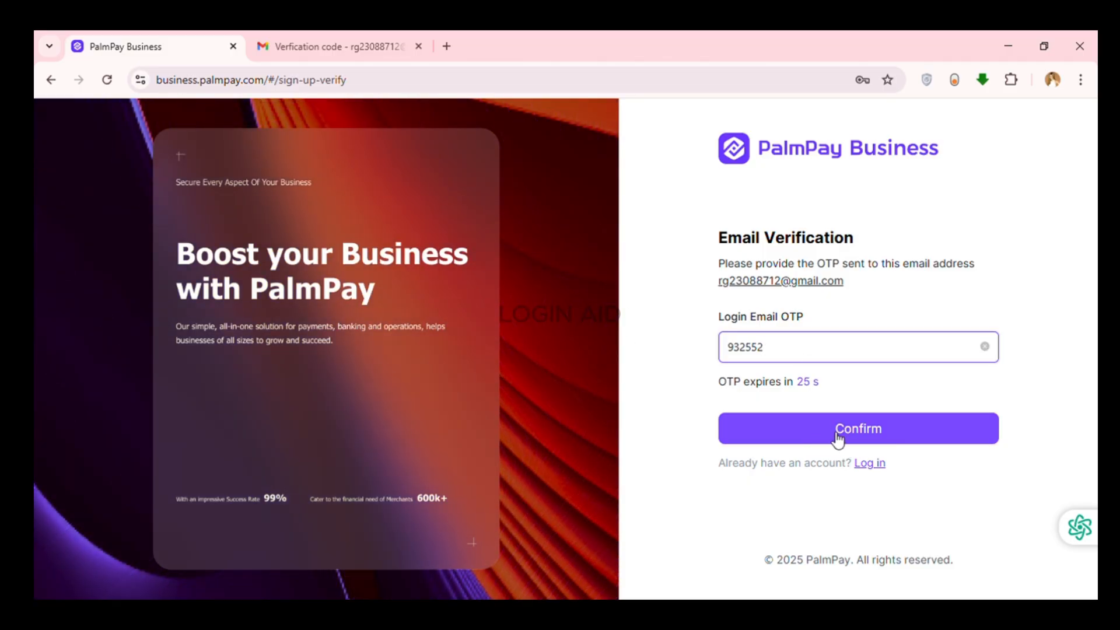
left_click(857, 428)
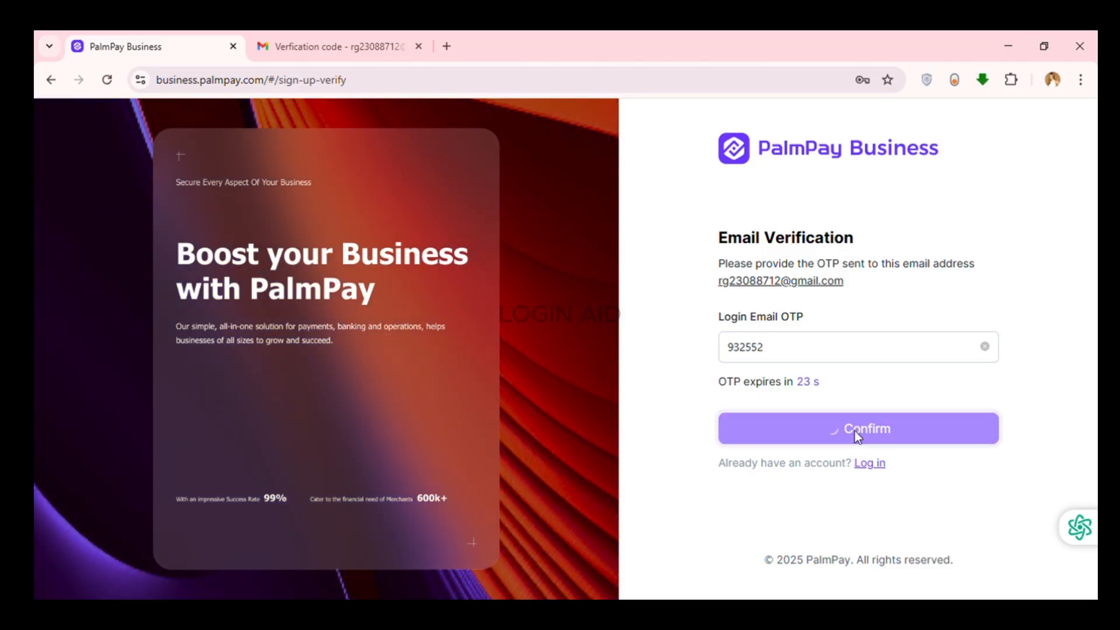
left_click(857, 428)
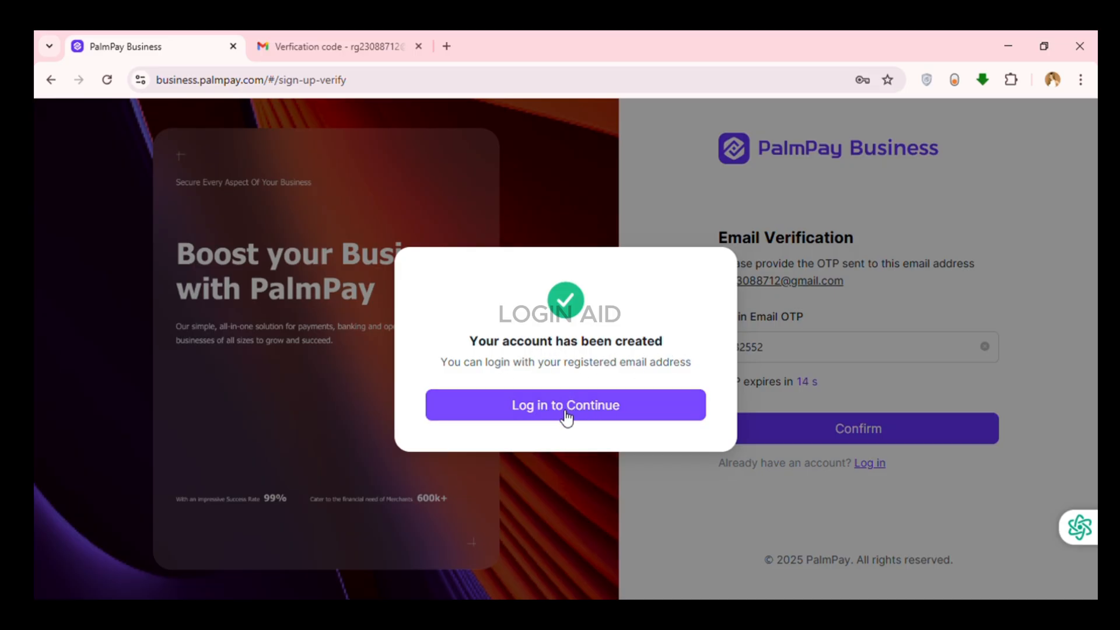
- Log in from the account-created dialog to reach the Home dashboard
left_click(564, 405)
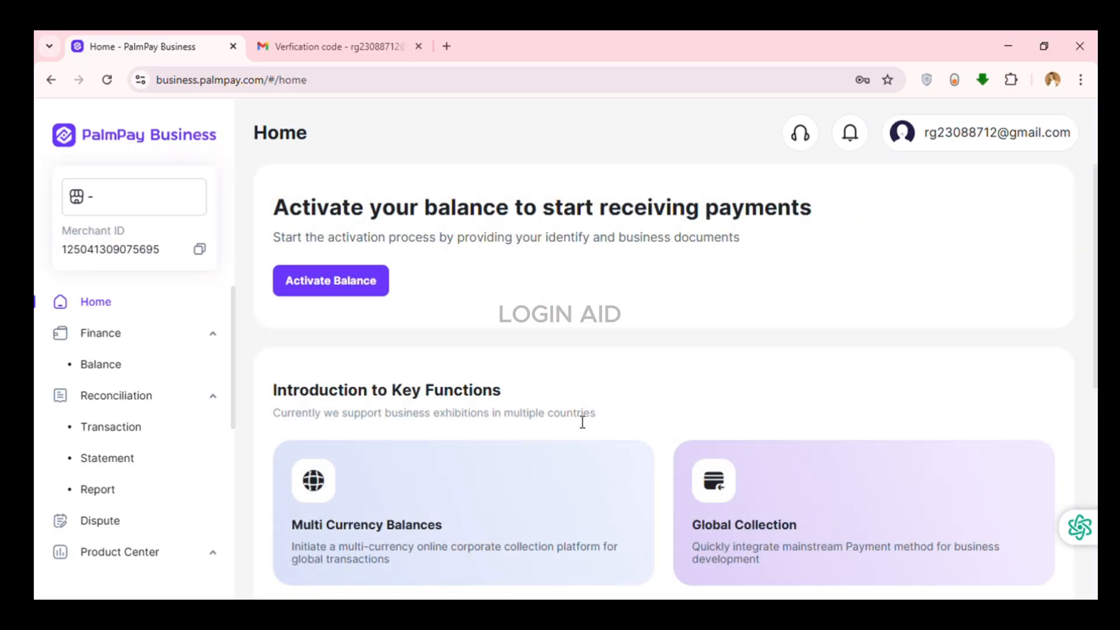
mouse_move(947, 159)
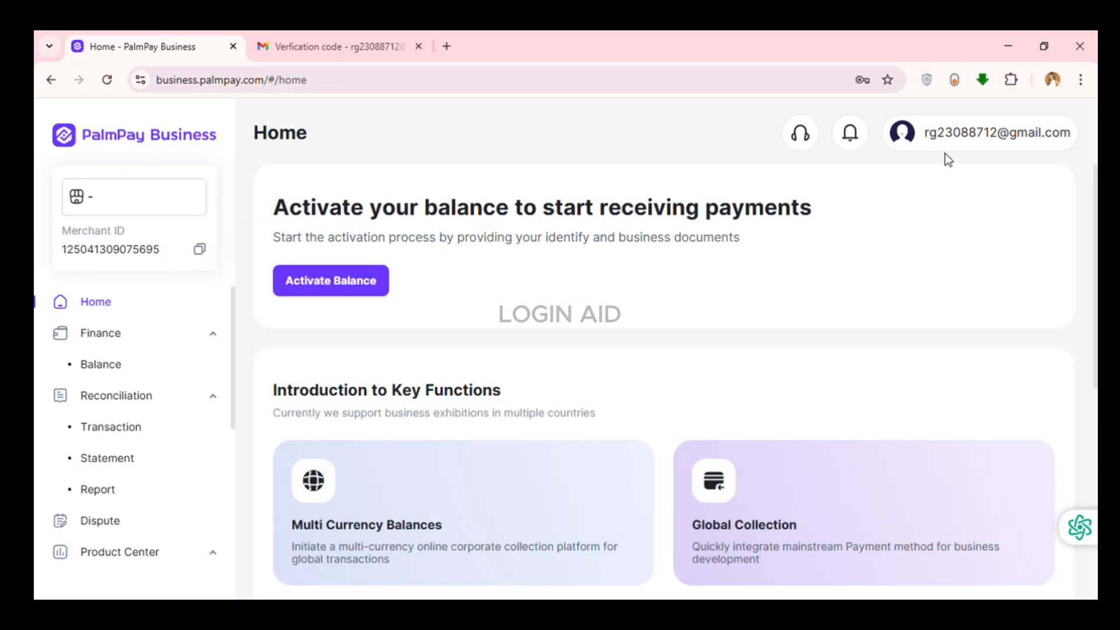
mouse_move(819, 279)
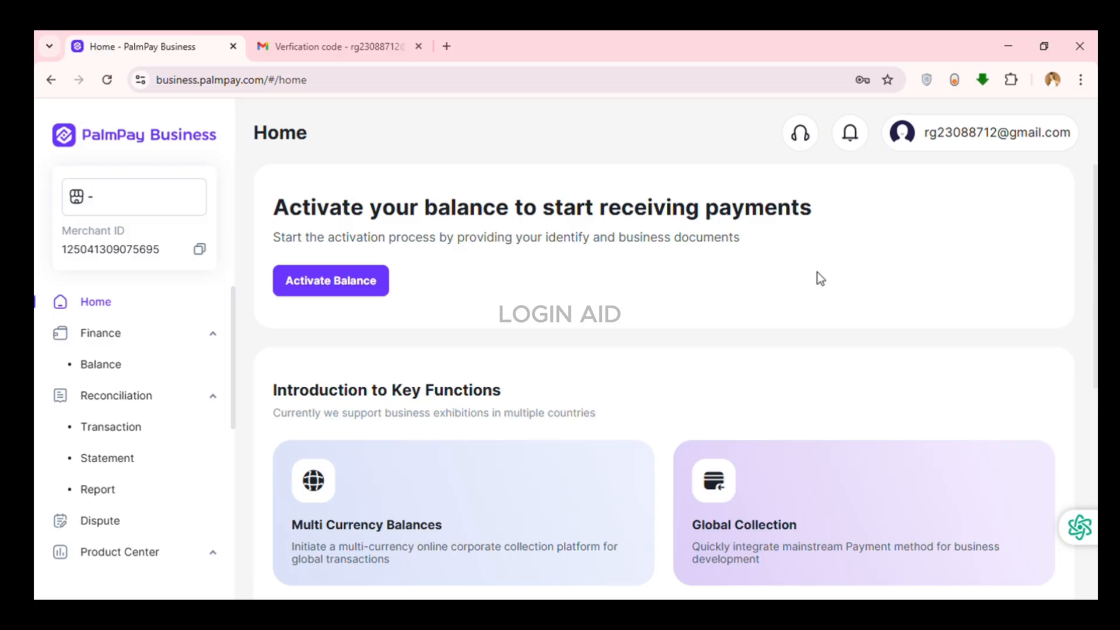